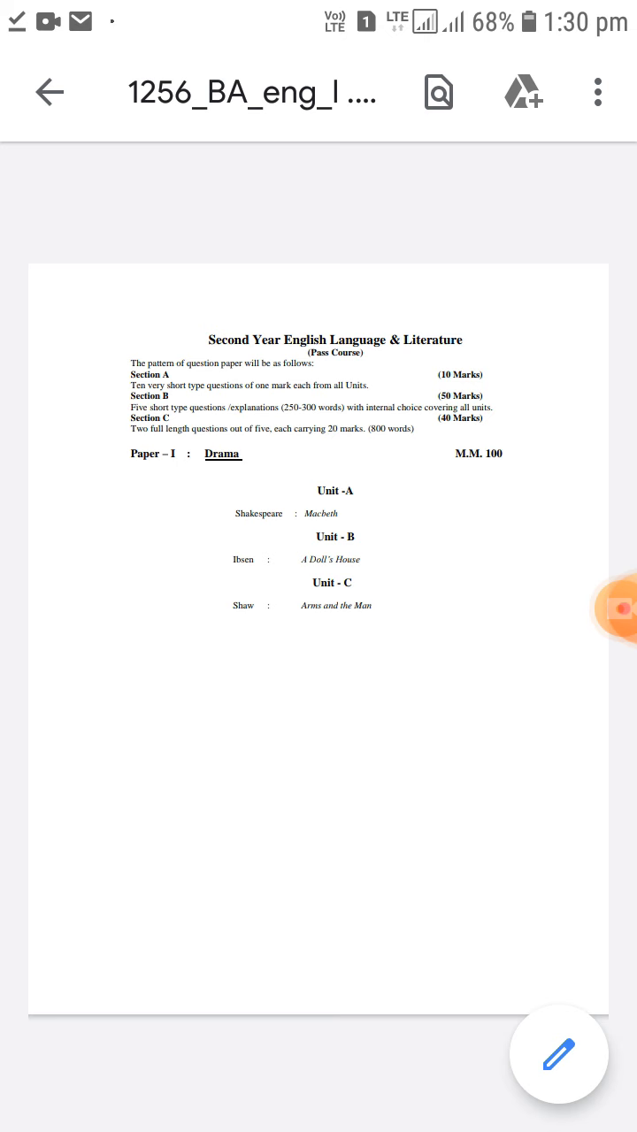
left_click(608, 609)
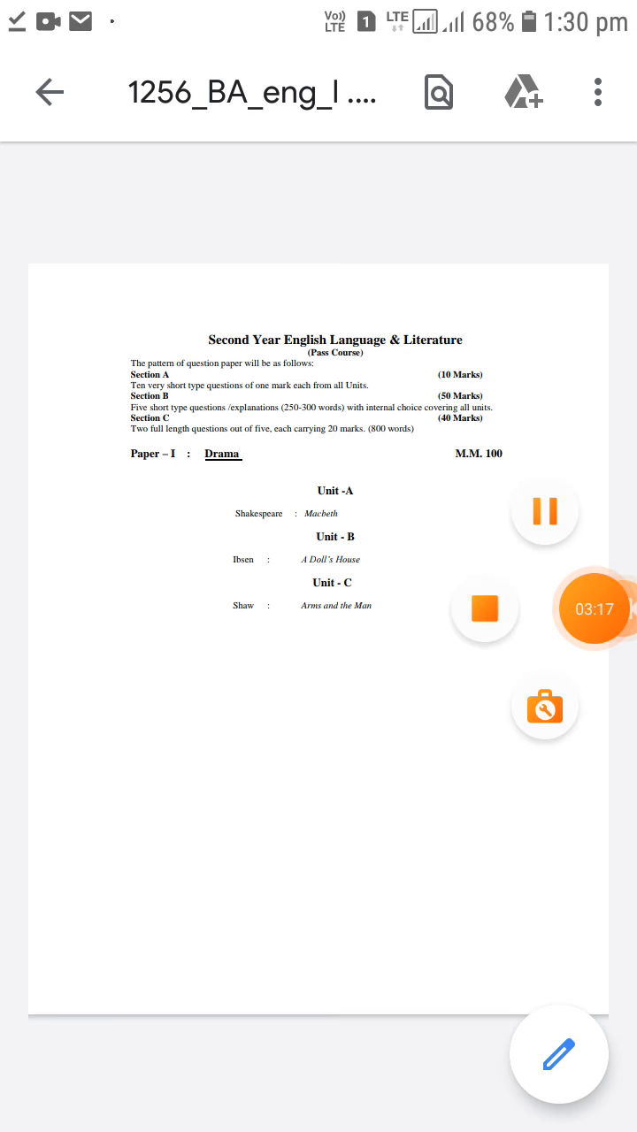
left_click(593, 609)
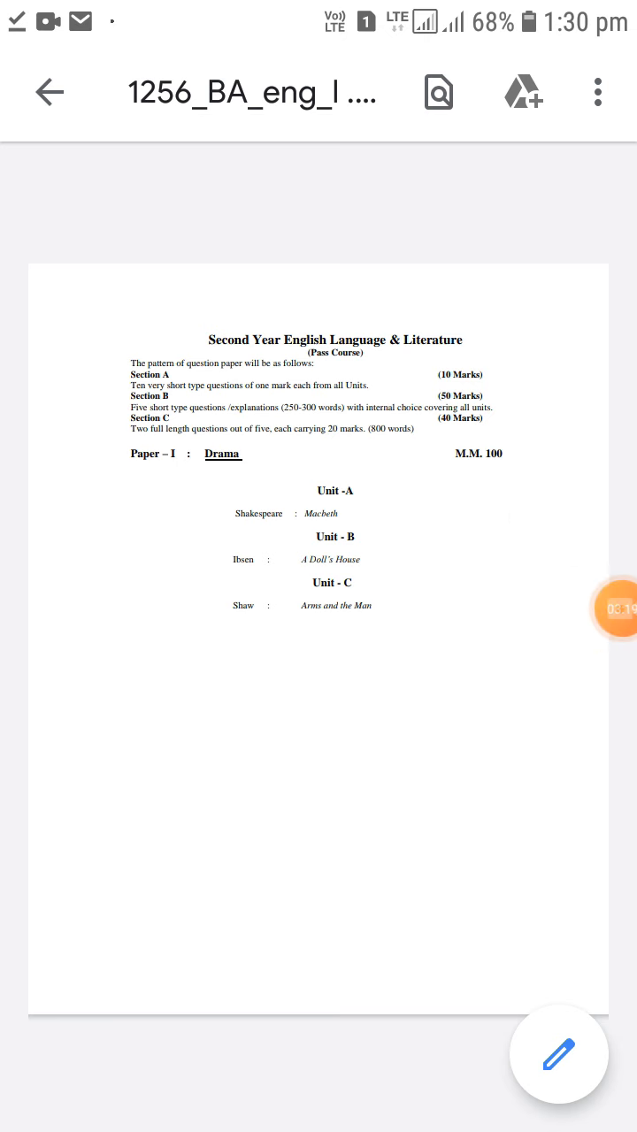